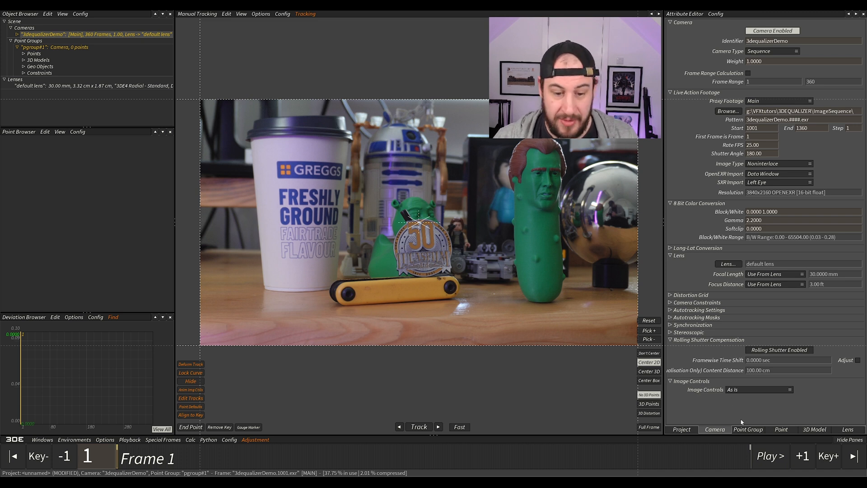
Step: Show the default lens's attributes — focal length, filmback and distortion — in the Attribute Editor
click(847, 429)
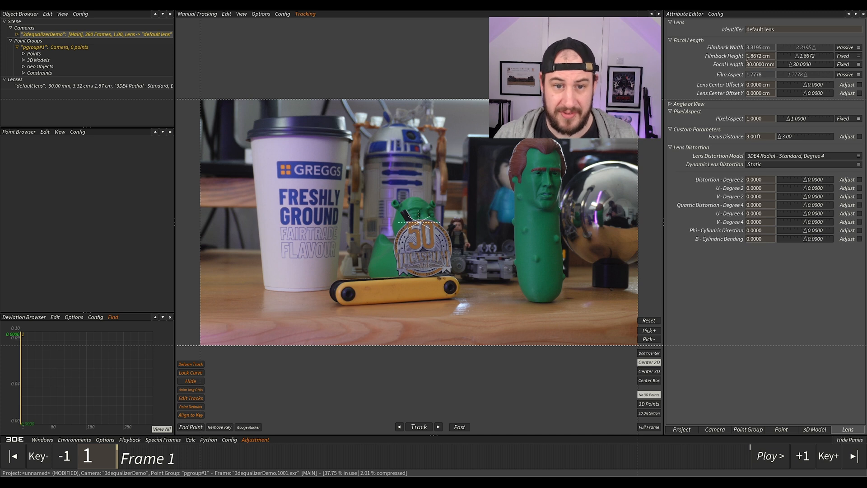
mouse_move(738, 54)
text(1.5600)
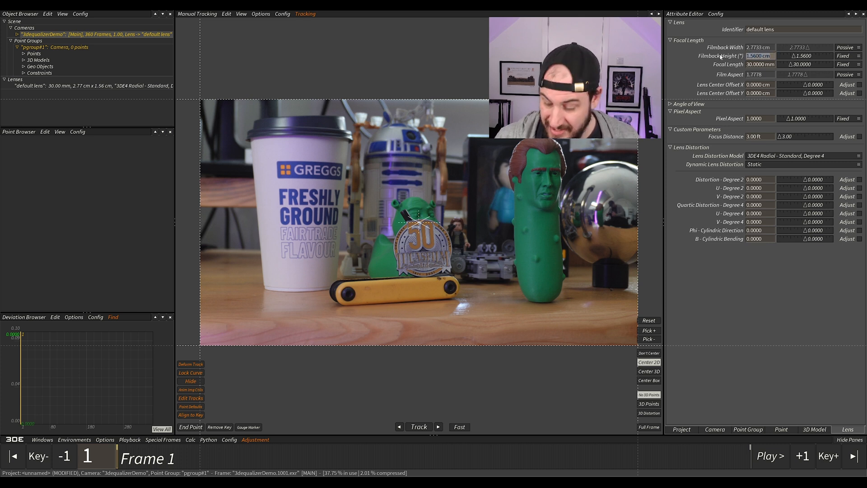
Step: Give the default lens a 15.6 mm filmback height and a 24 mm focal length
text(15.6)
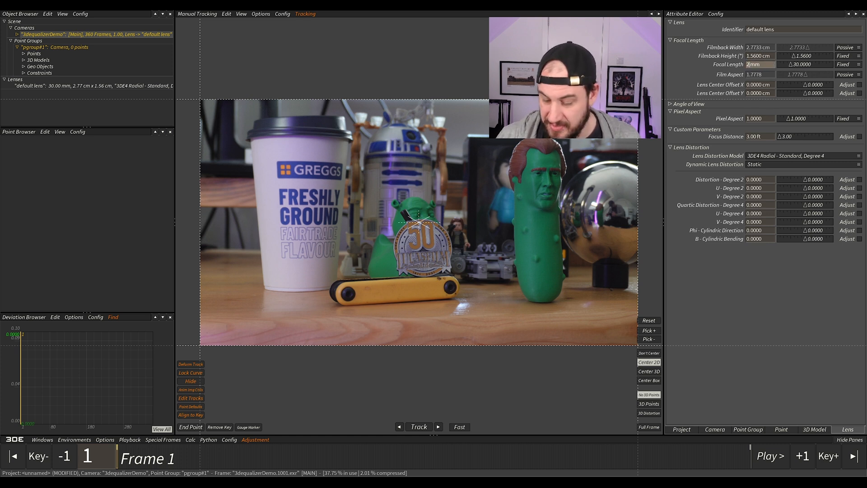
text(24.0000)
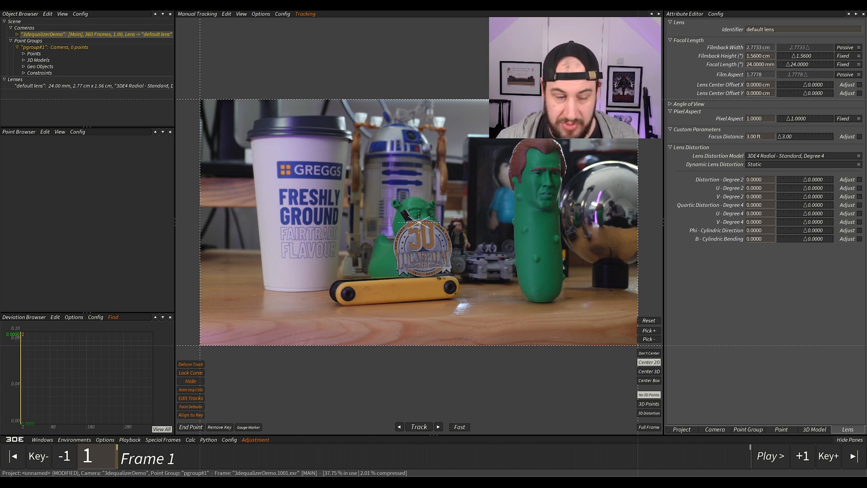